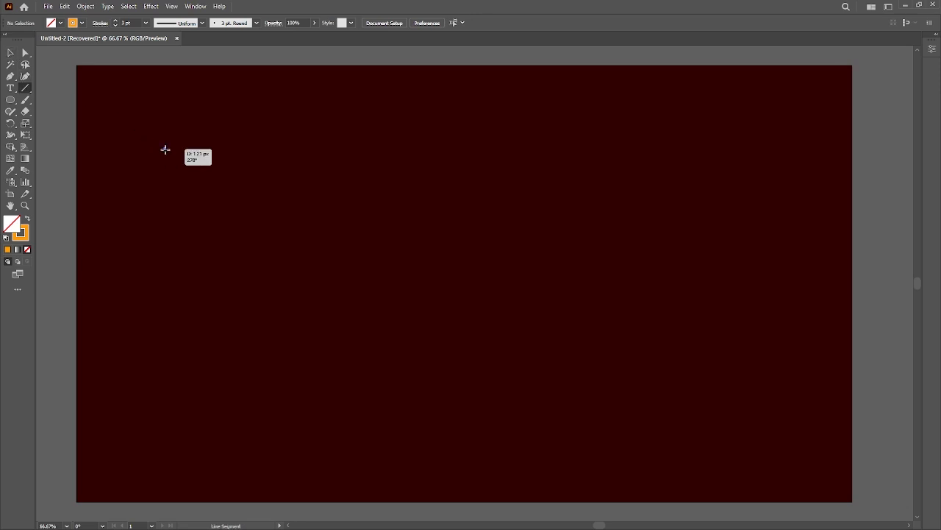
Draw a vertical orange line, repeat copies with Ctrl+D, then undo the extra line copies
{"action": "left_click_drag", "start_coordinate": [166, 150], "coordinate": [166, 390]}
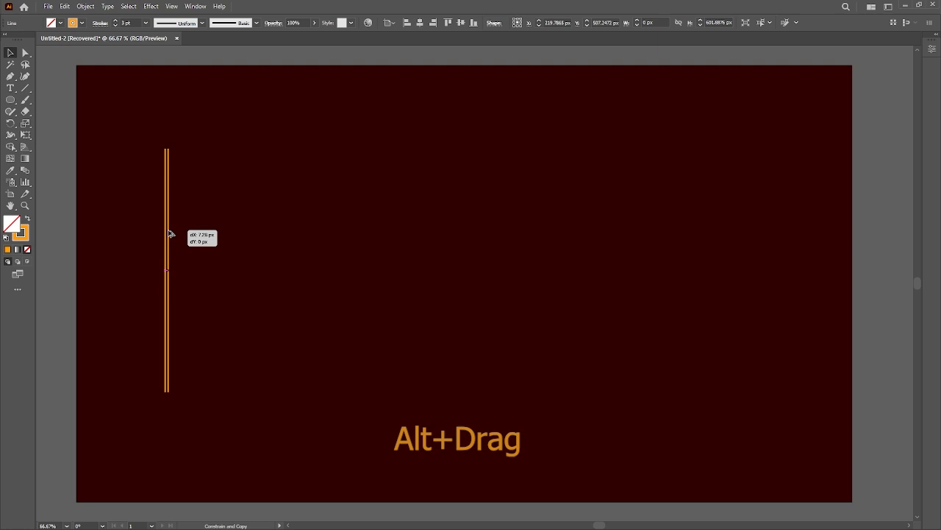
{"action": "key", "text": "ctrl+d"}
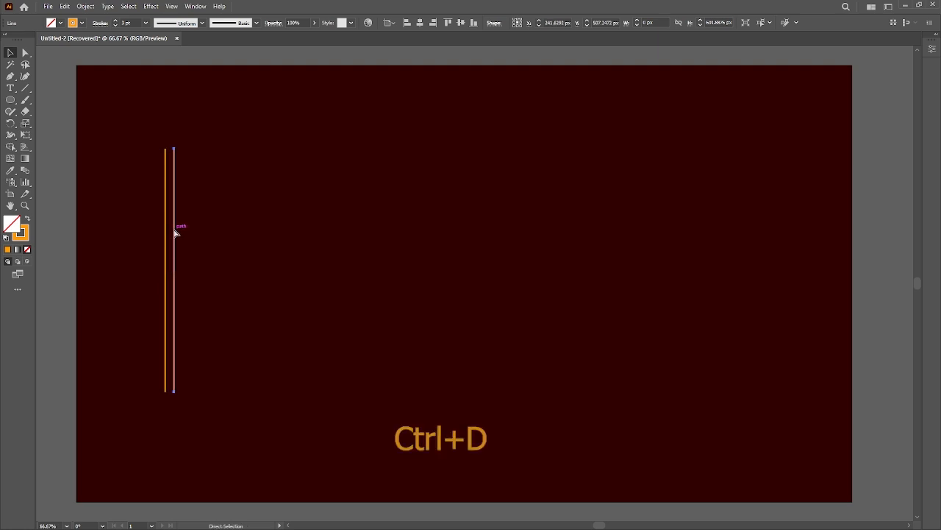
{"action": "key", "text": "ctrl+d"}
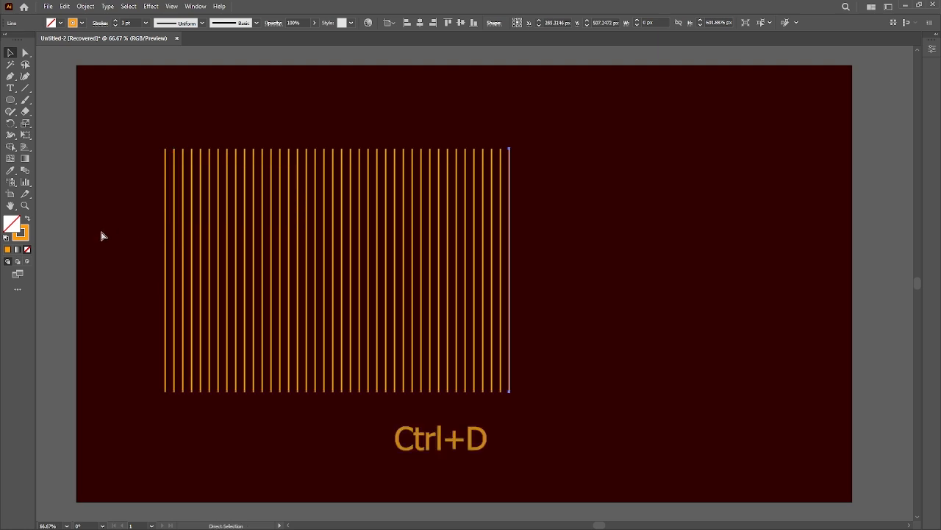
{"action": "key", "text": "ctrl+d"}
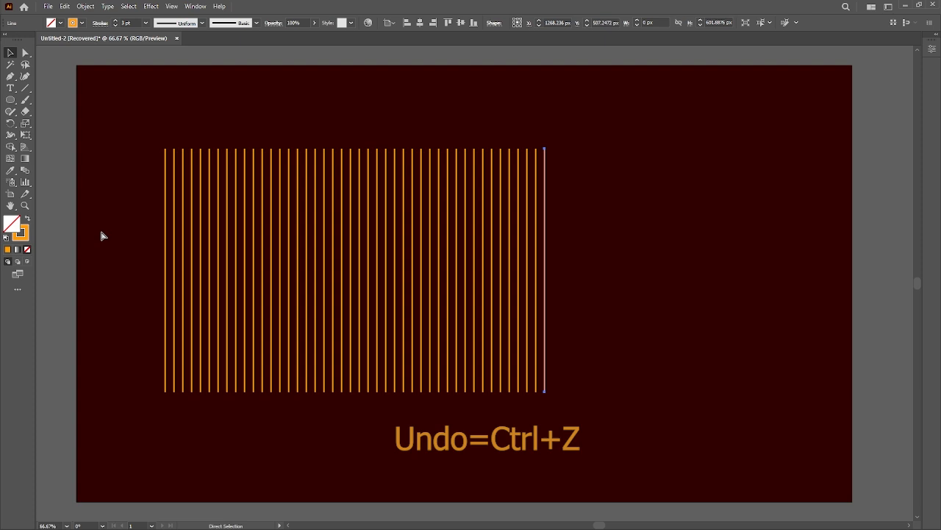
{"action": "key", "text": "ctrl+z"}
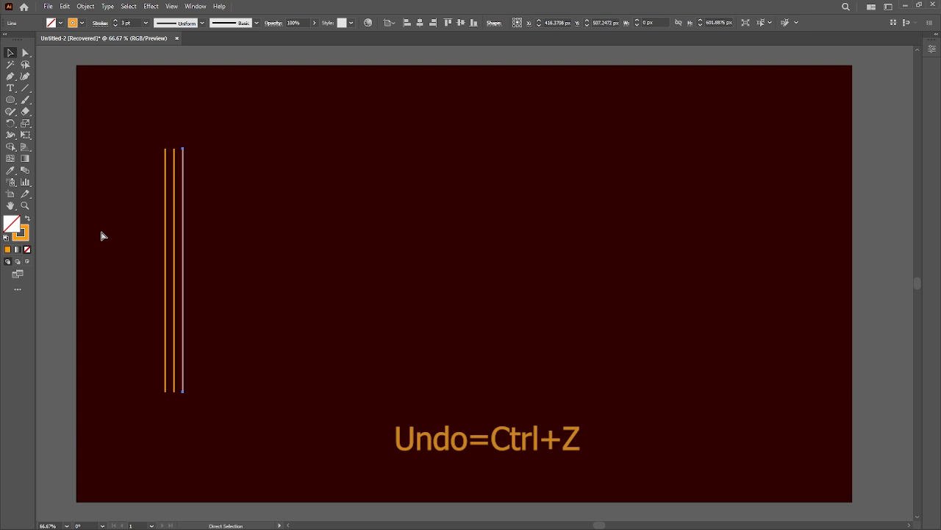
{"action": "key", "text": "ctrl+z"}
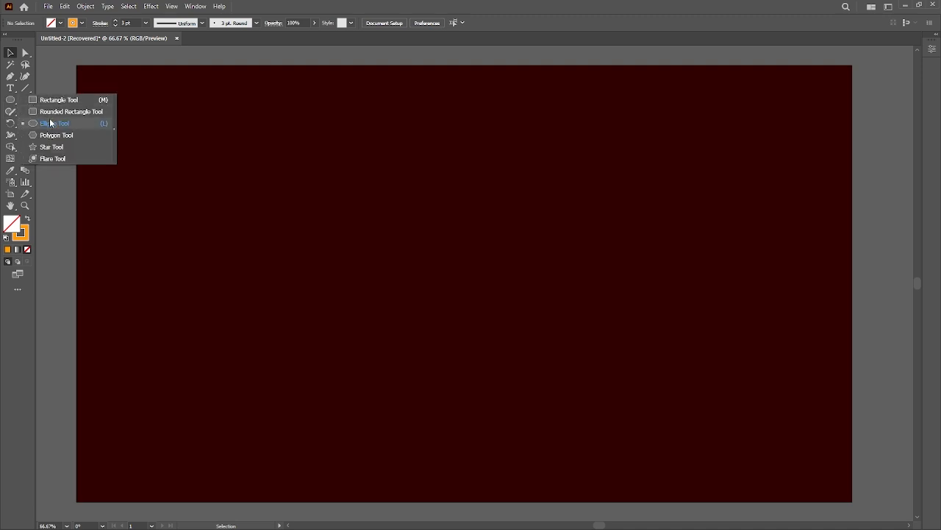
Draw a circle, switch to the Polygon Tool and repeat the hexagon row pairs down the artboard
{"action": "left_click", "coordinate": [57, 123]}
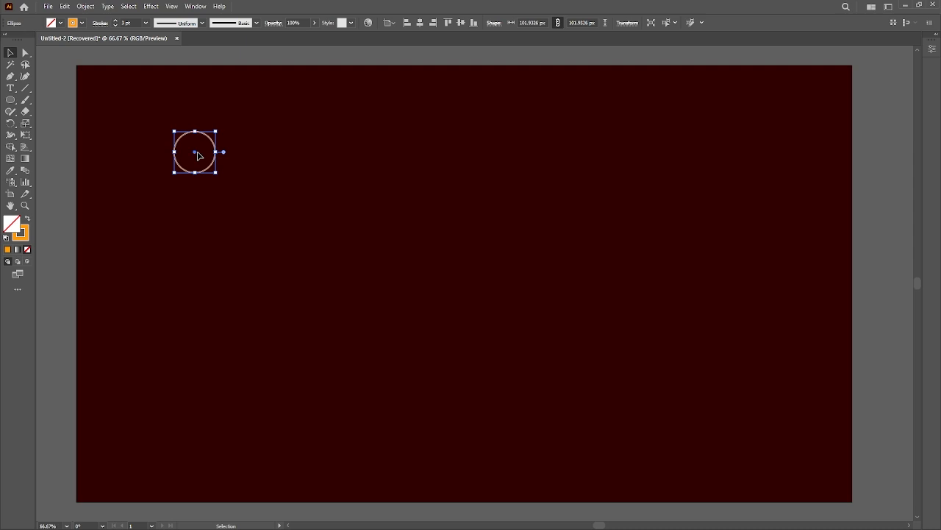
{"action": "left_click_drag", "start_coordinate": [195, 151], "coordinate": [248, 184]}
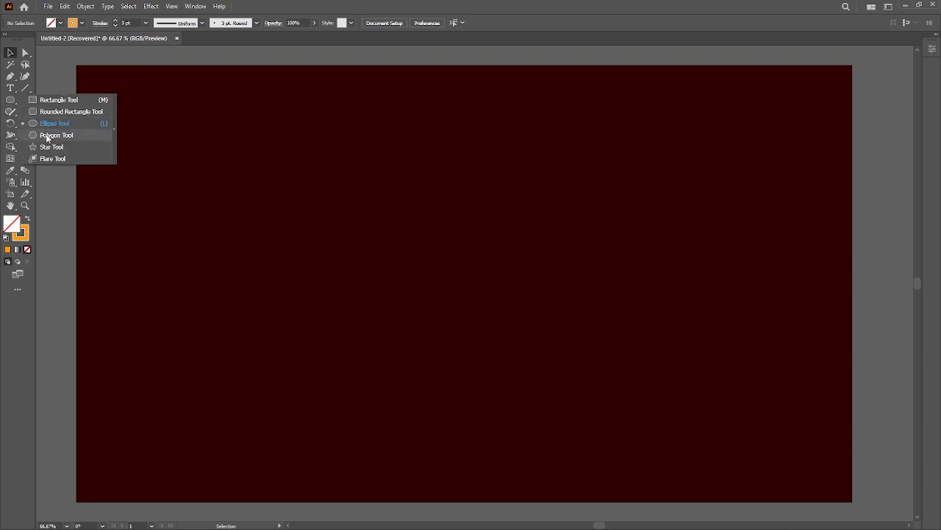
{"action": "left_click", "coordinate": [57, 134]}
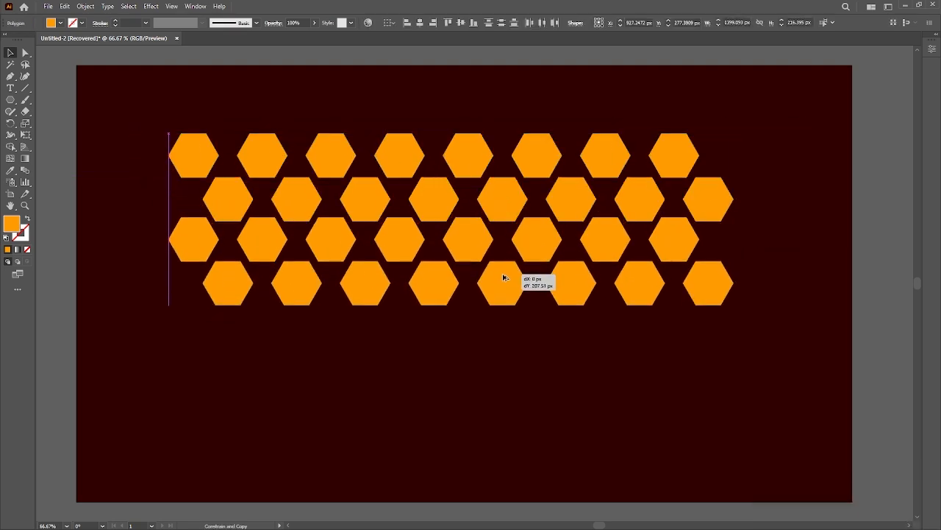
{"action": "key", "text": "ctrl+d"}
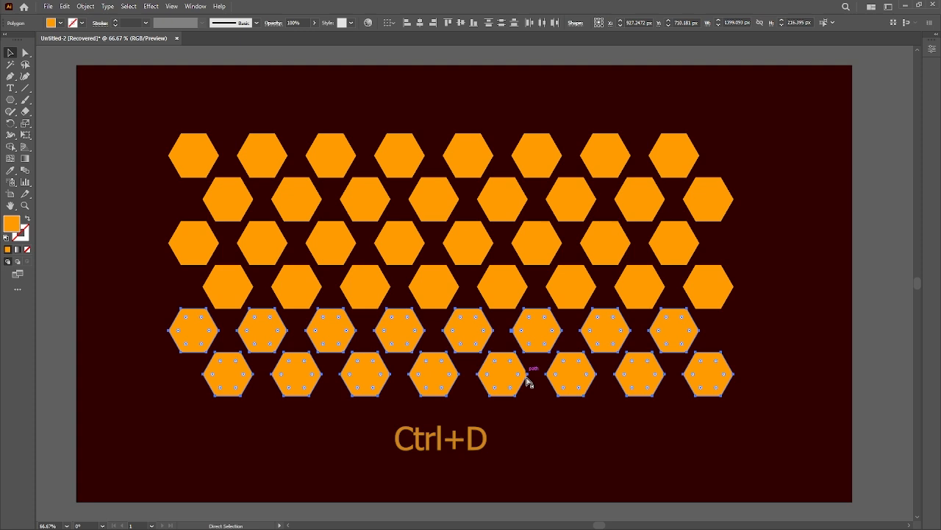
{"action": "key", "text": "ctrl+d"}
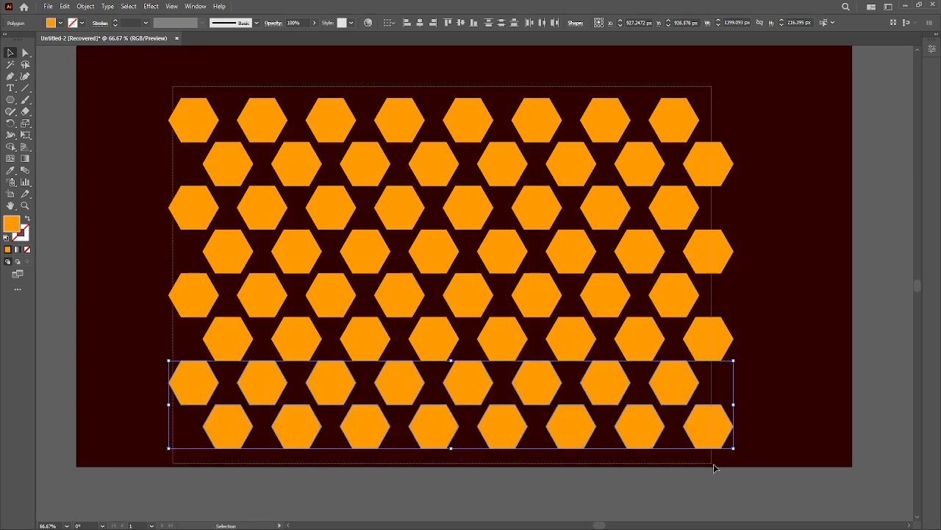